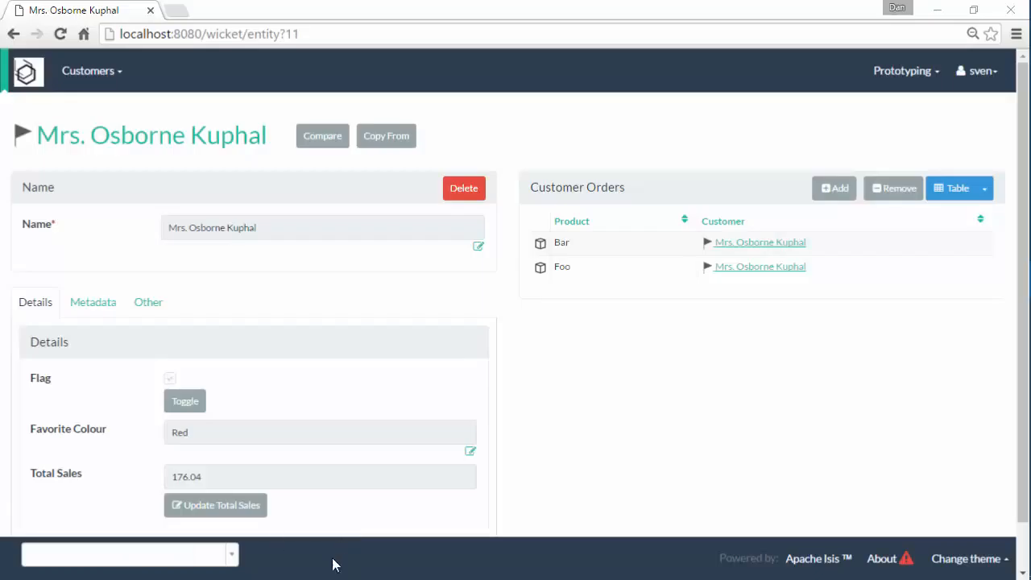
mouse_move(844, 322)
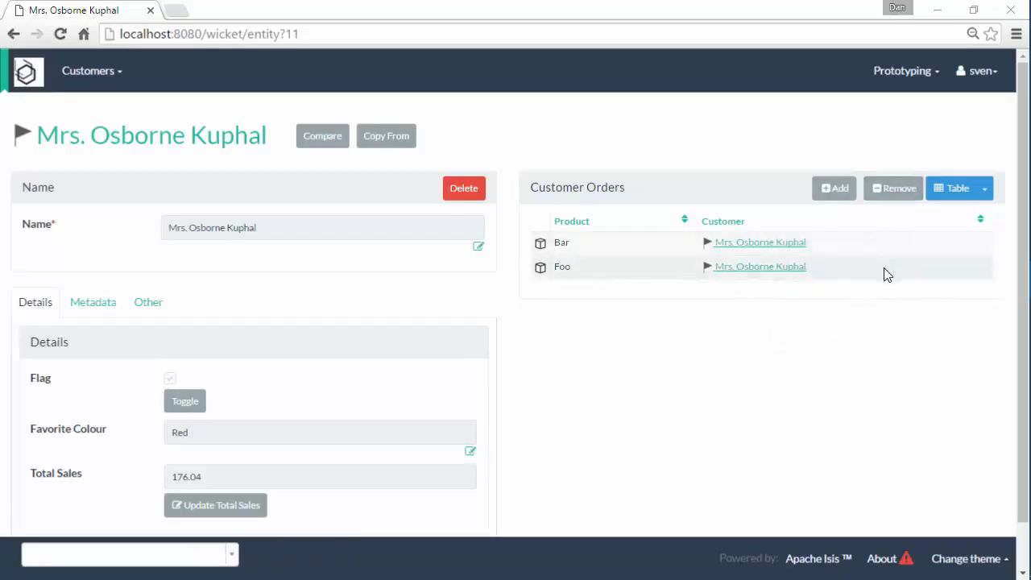
mouse_move(519, 358)
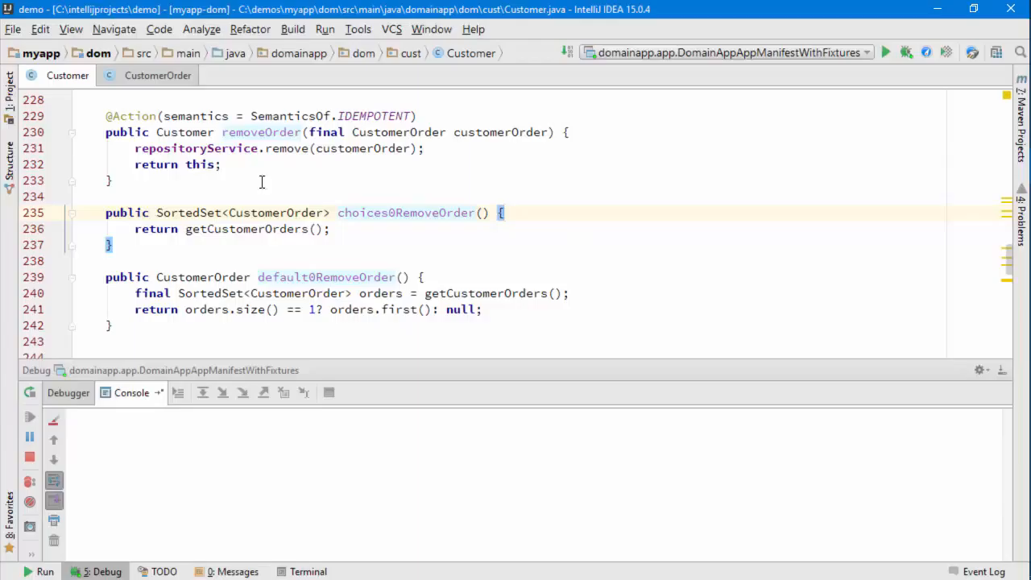
Remove the Bar order from the customer in the browser, logging its SQL DELETE in the console.
click(300, 148)
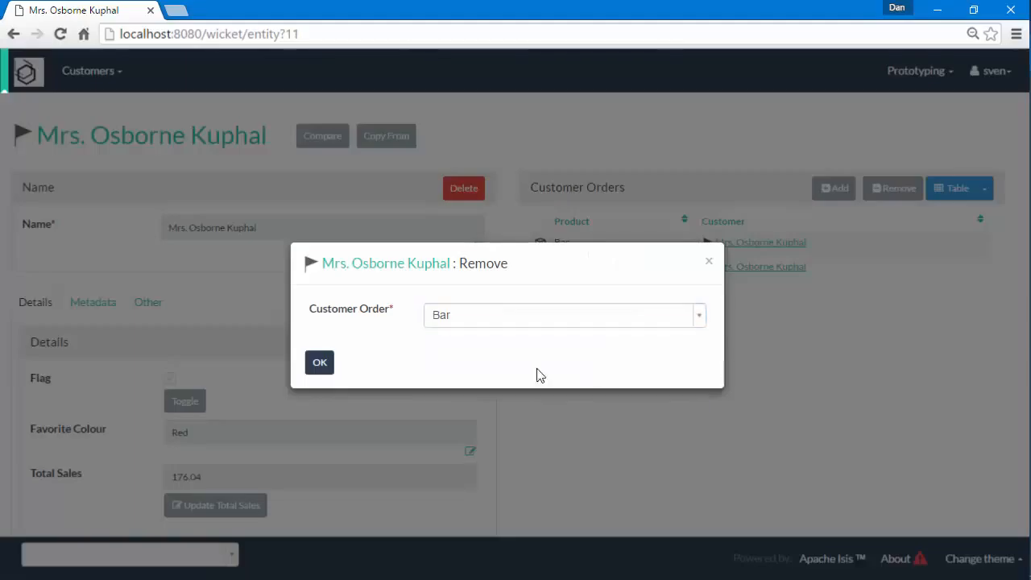
click(319, 360)
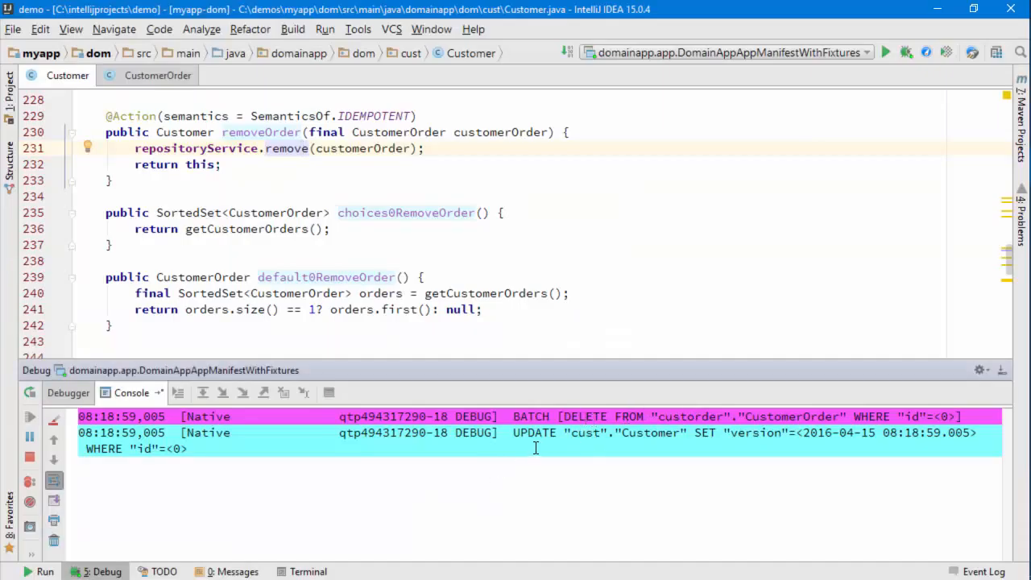
mouse_move(538, 431)
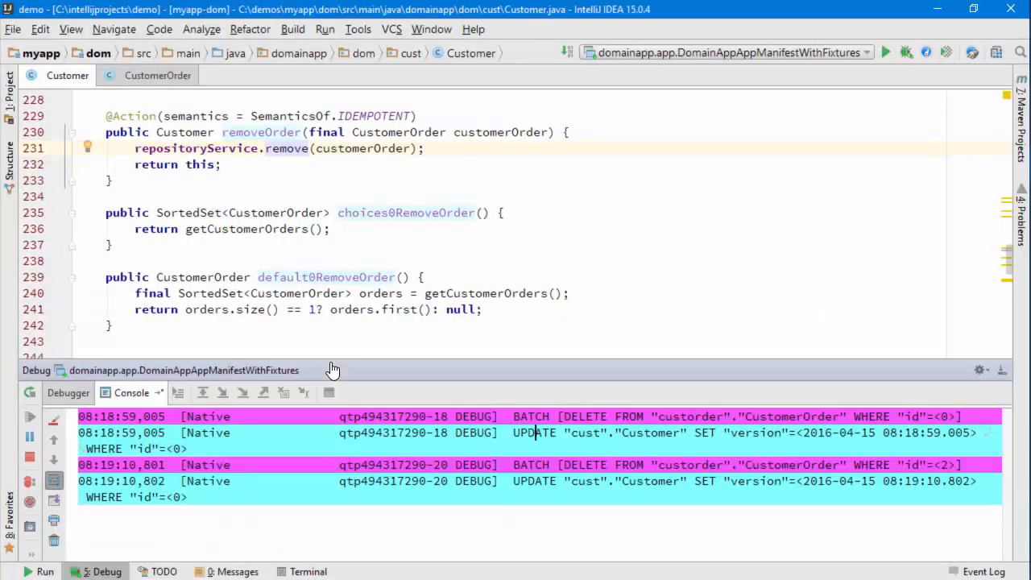
mouse_move(95, 507)
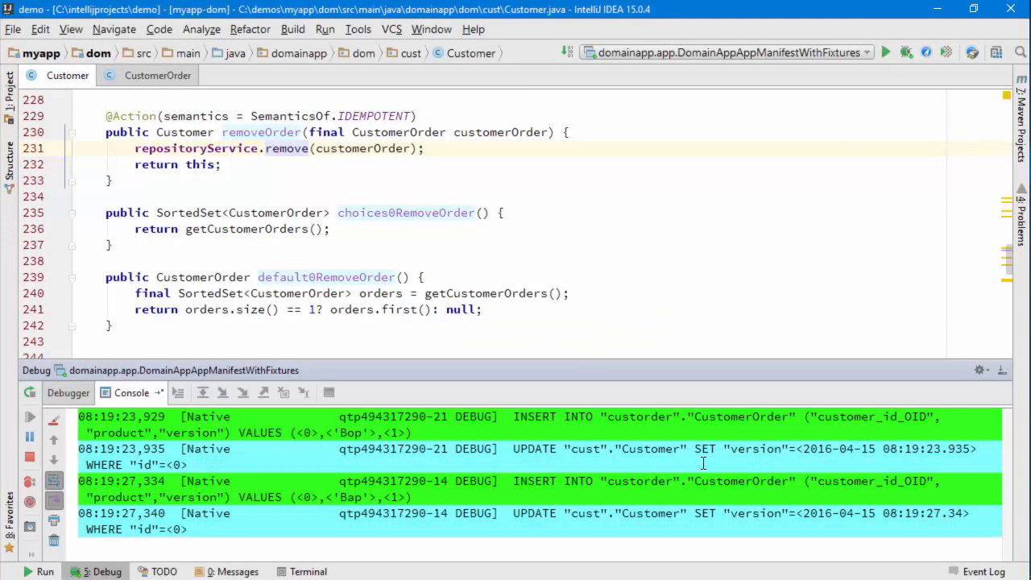
mouse_move(65, 546)
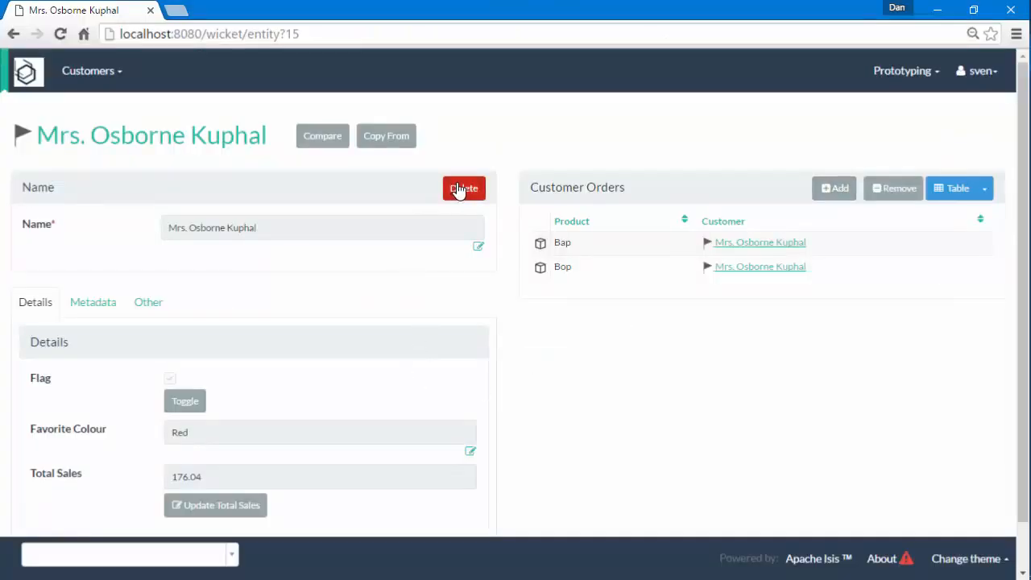
Delete the customer via the red Delete button, logging BATCH DELETE of both orders and the customer.
click(464, 187)
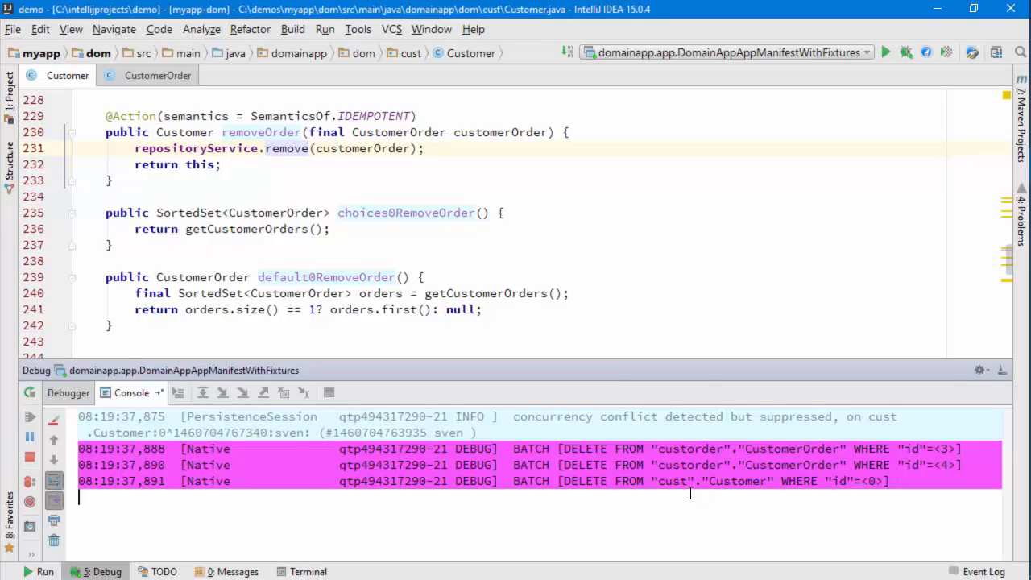
Return to IntelliJ and show the Deletable_delete mixin's remove action in Deletable_delete.java.
key(alt+tab)
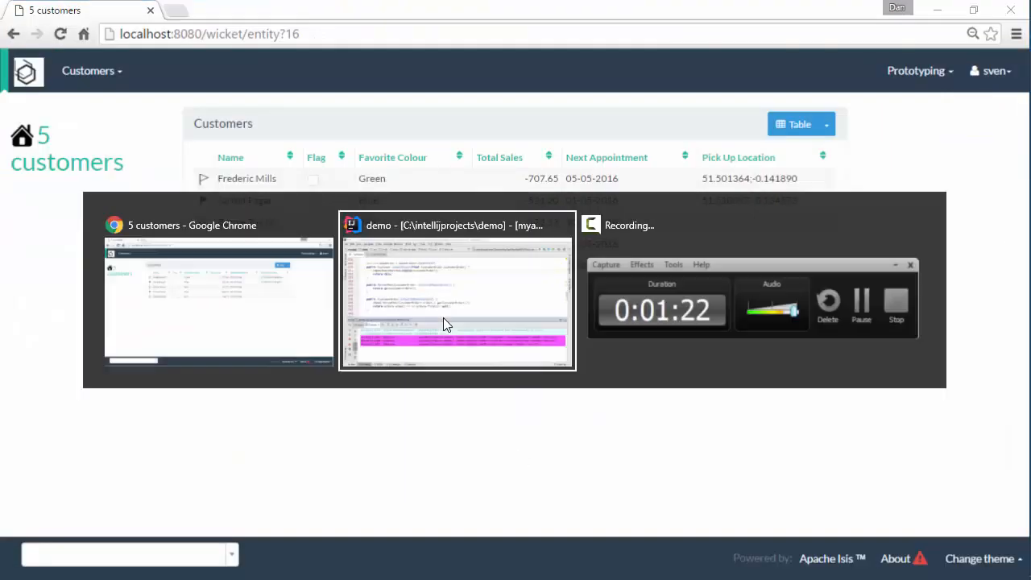
click(457, 303)
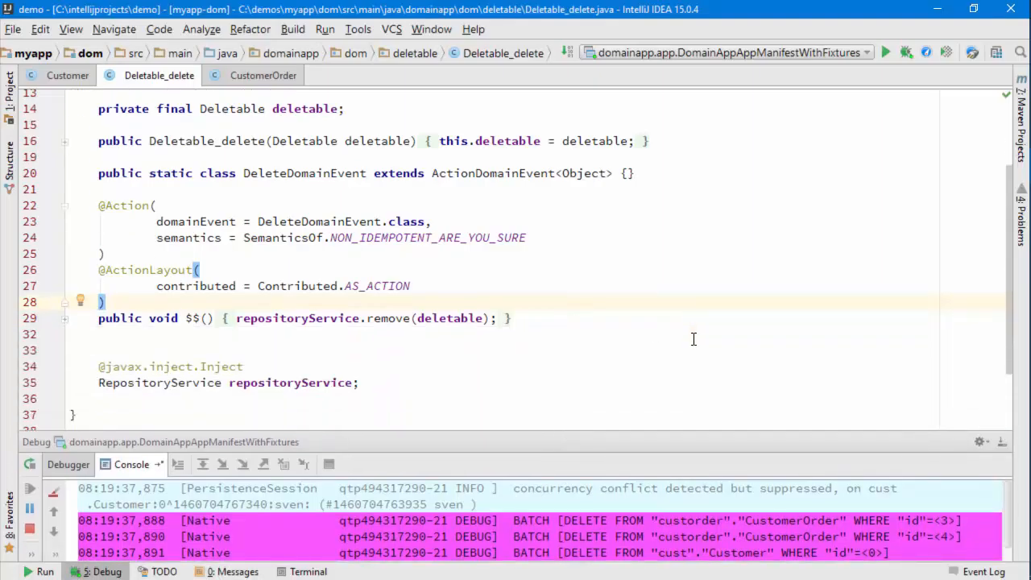
scroll(up, 3)
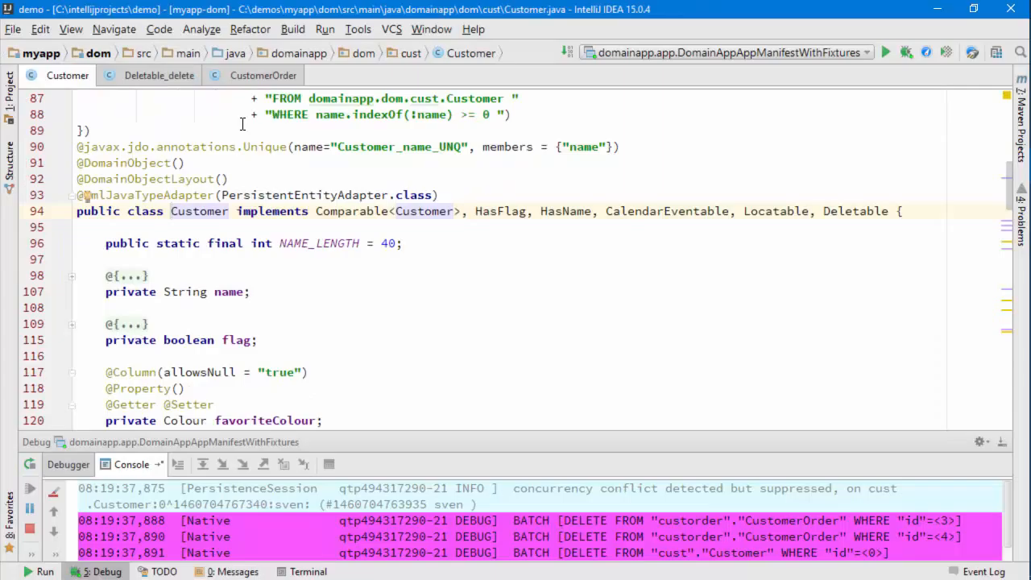
click(158, 76)
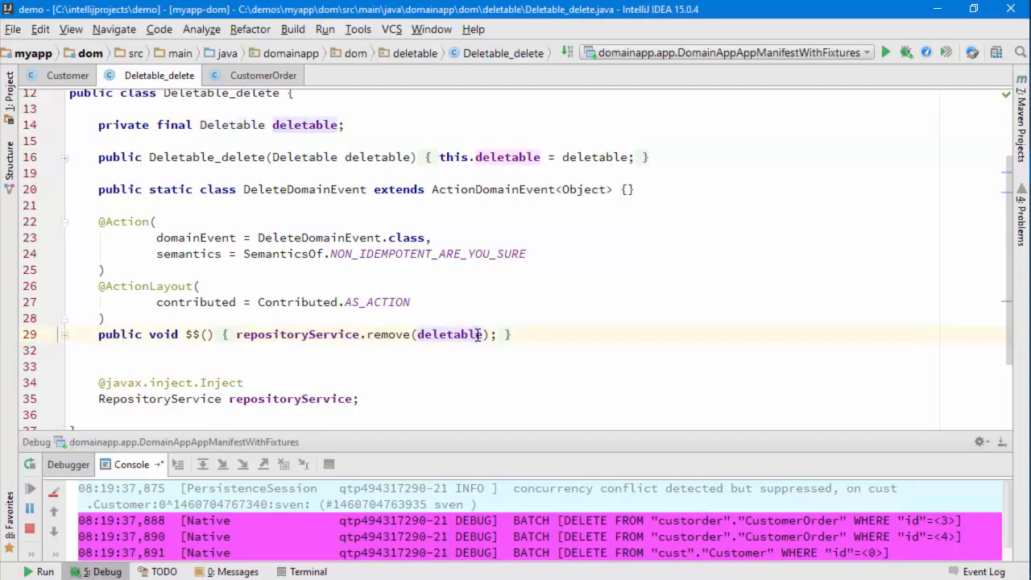
click(529, 334)
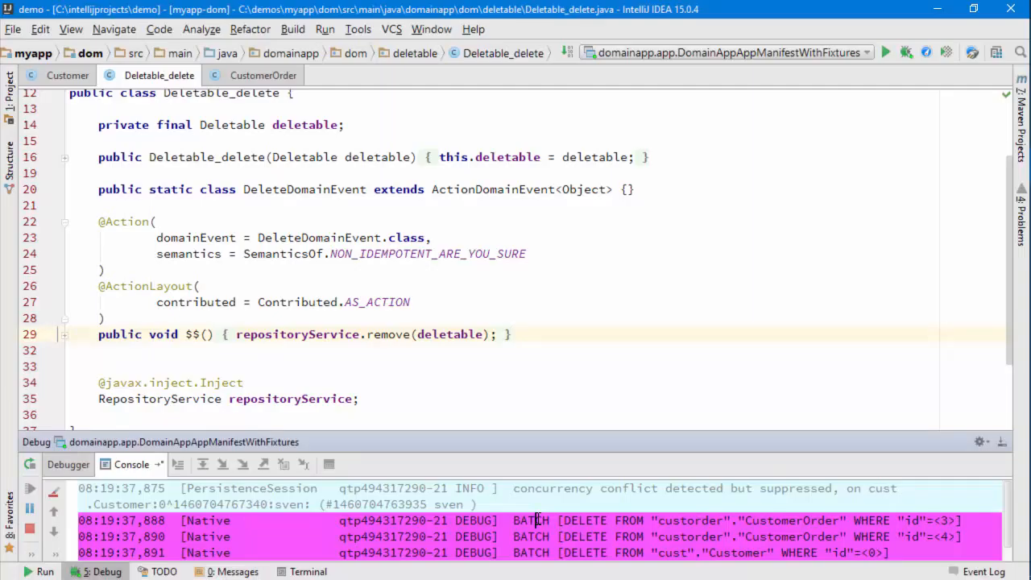
click(638, 338)
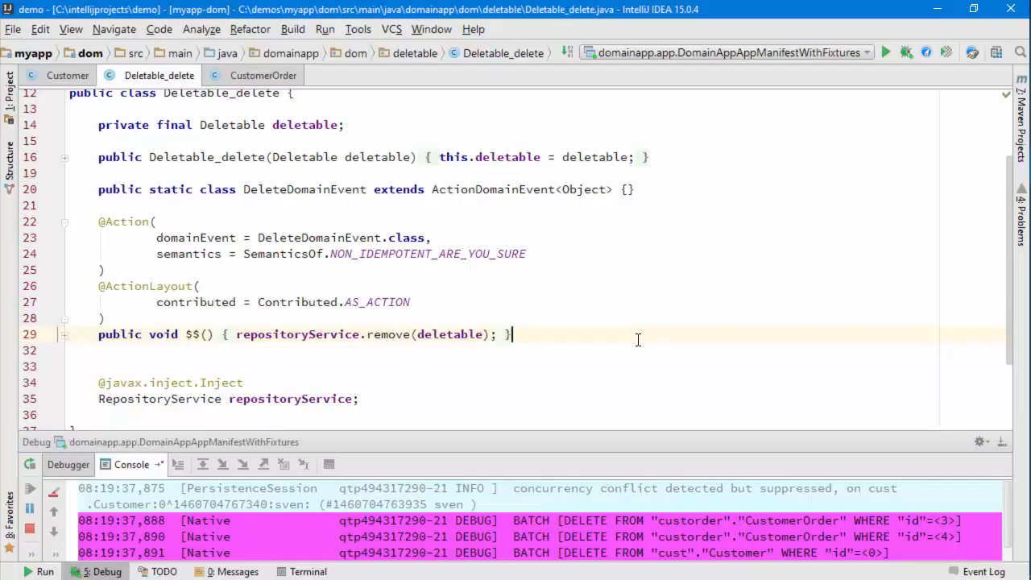